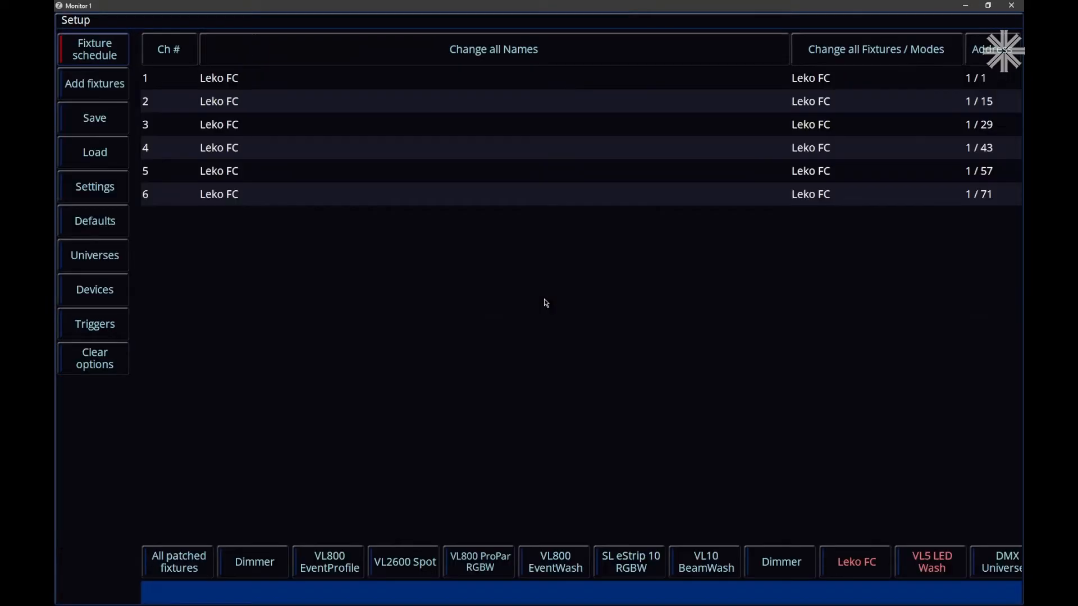
Step: From the Setup sidebar, enter Add fixtures and select 'Create new fixture' in the manufacturer list
click(94, 83)
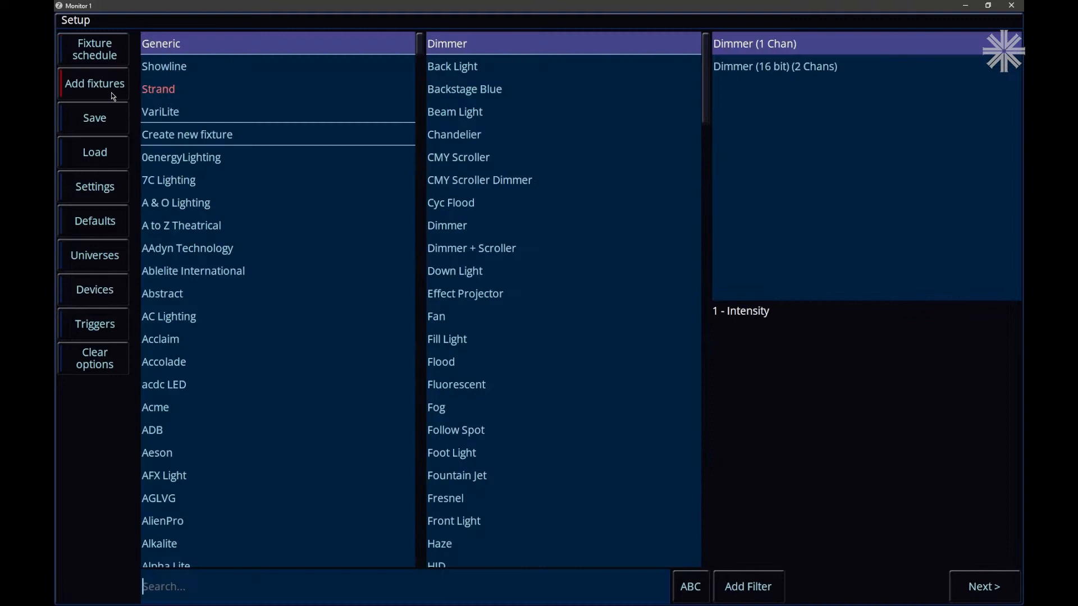
click(186, 134)
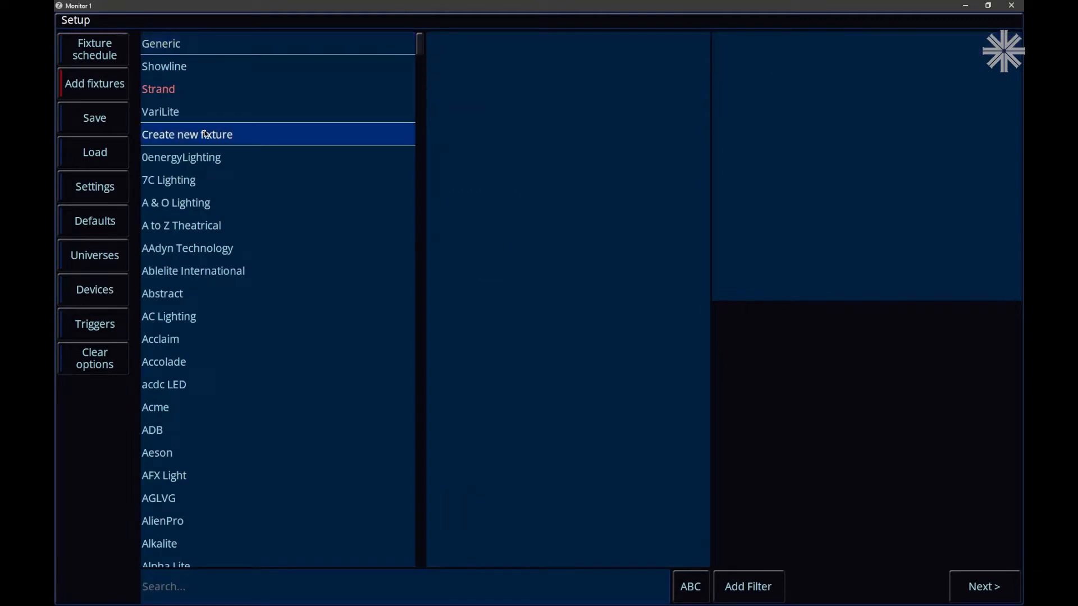
Step: Advance into the fixture creator, set # of channels to 10 and assign Pan to channel 1
click(187, 133)
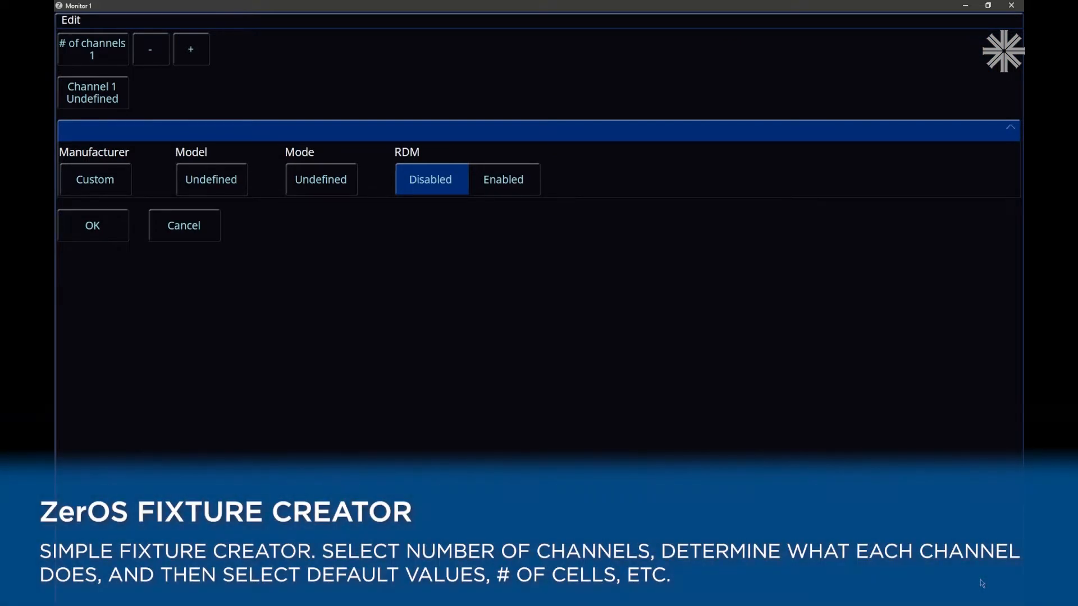
mouse_move(221, 95)
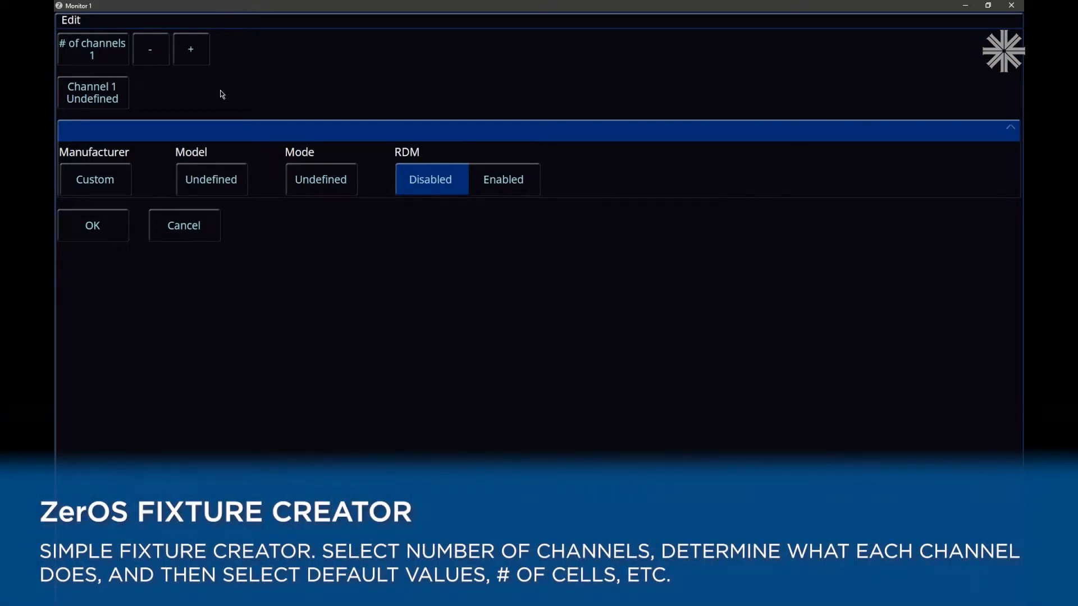
click(191, 49)
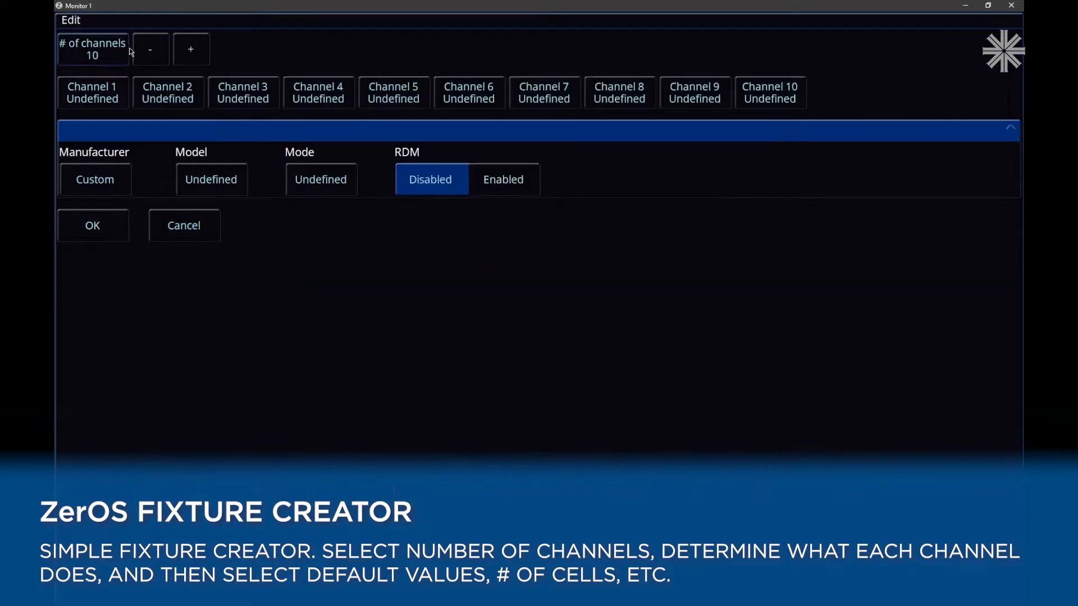
click(92, 93)
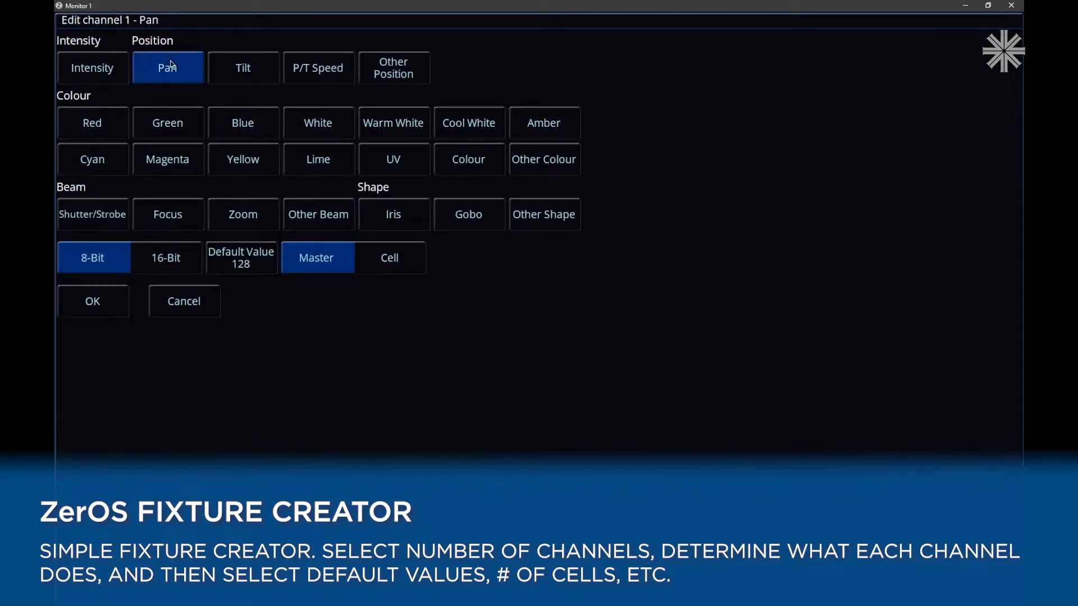
mouse_move(374, 332)
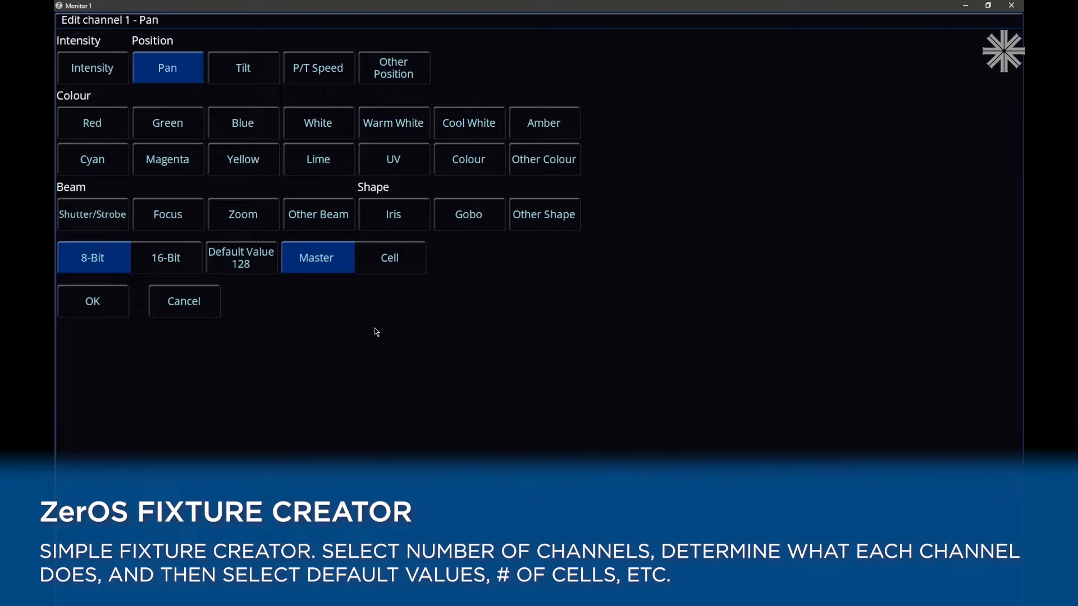
mouse_move(354, 288)
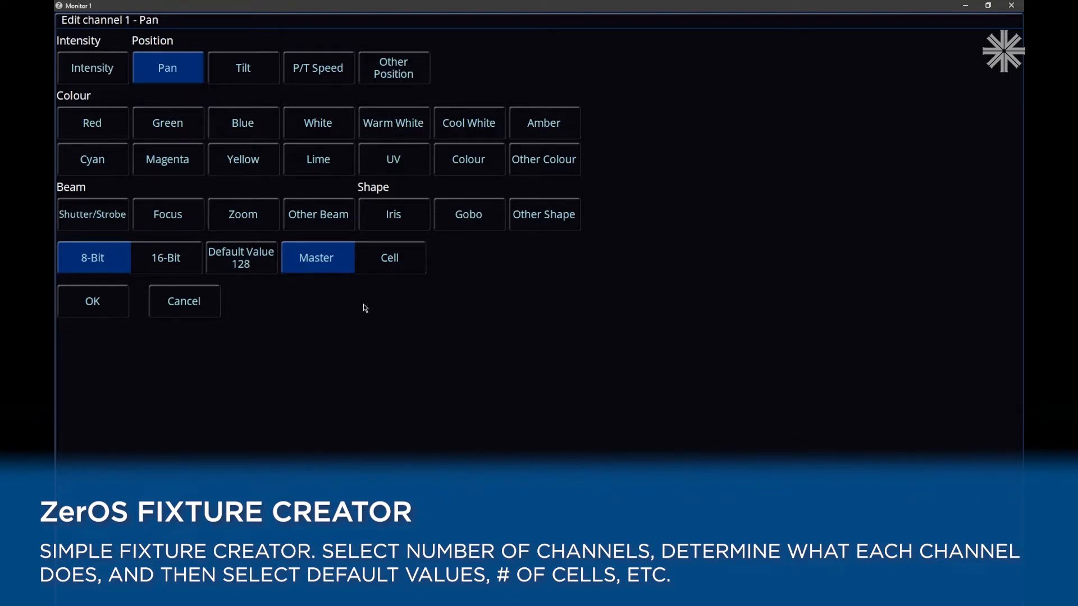
Step: Back on the fixture overview, set RDM to Enabled so its ESTA, model and personality IDs appear
click(390, 258)
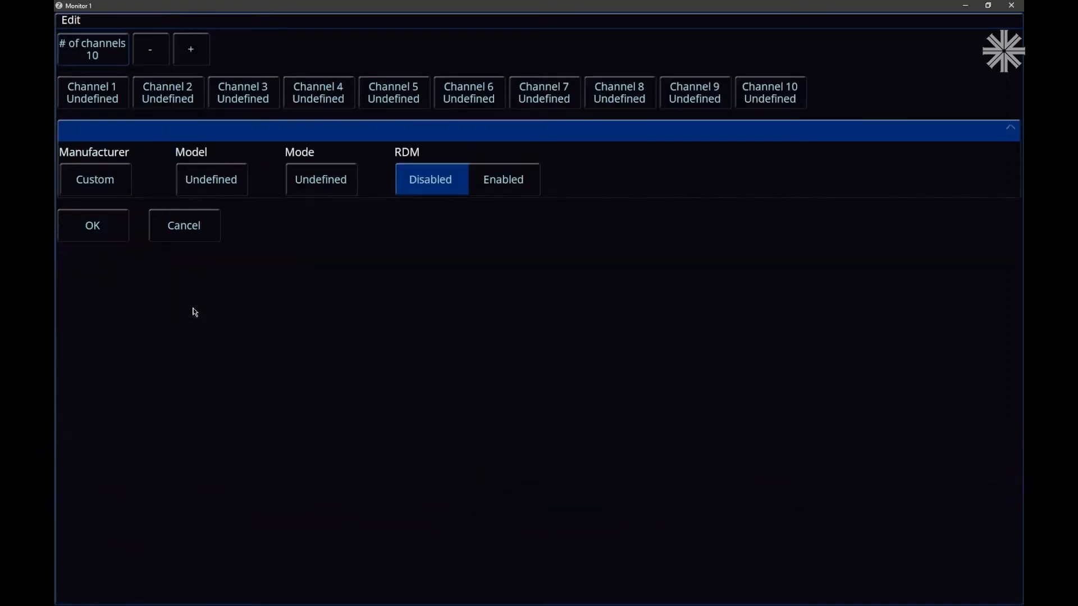
mouse_move(560, 321)
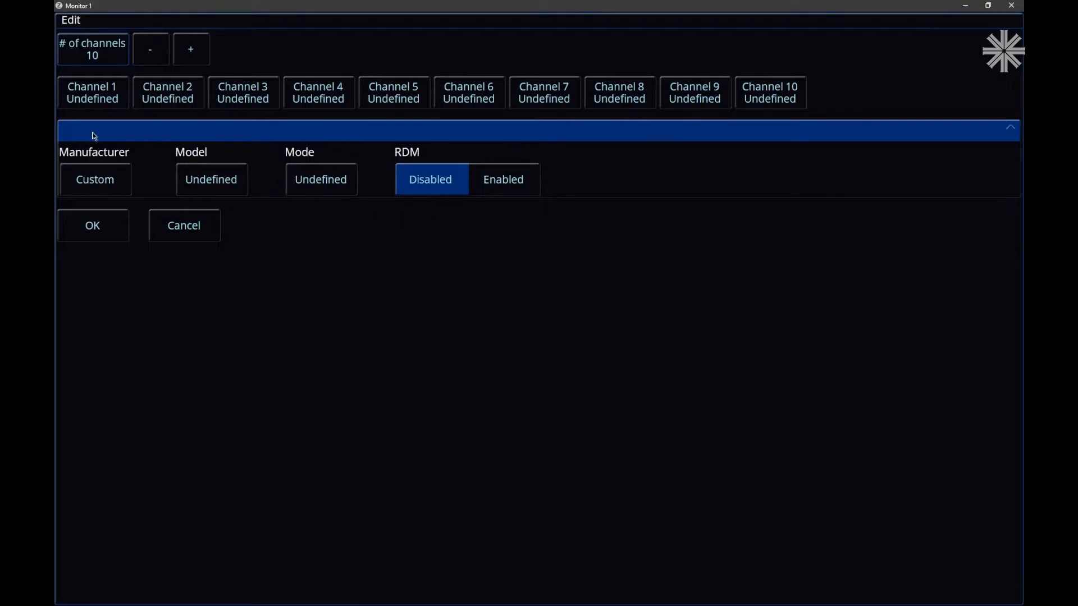
click(503, 180)
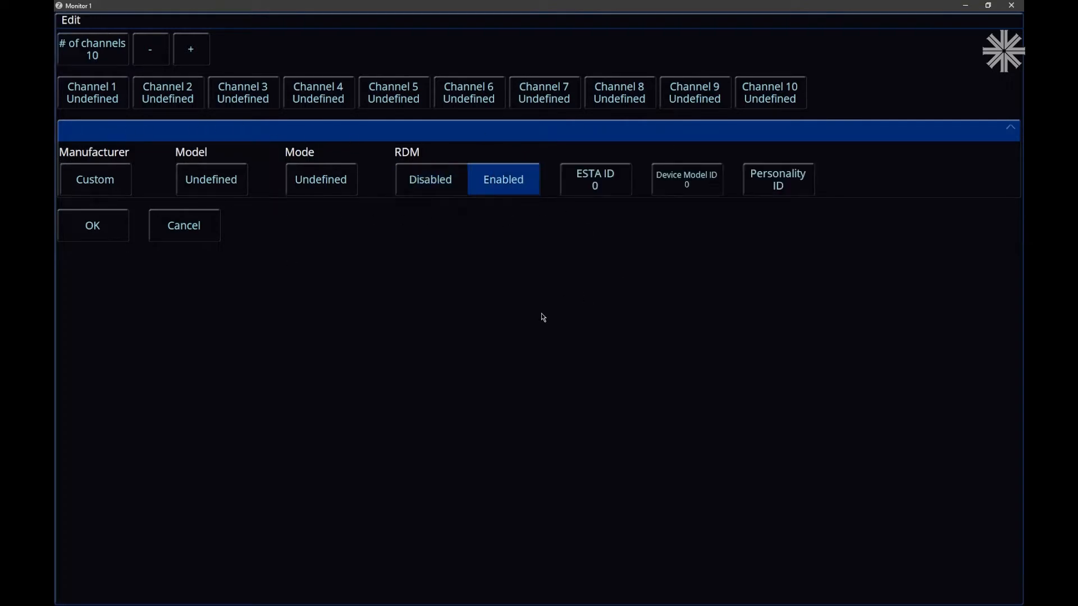
mouse_move(191, 290)
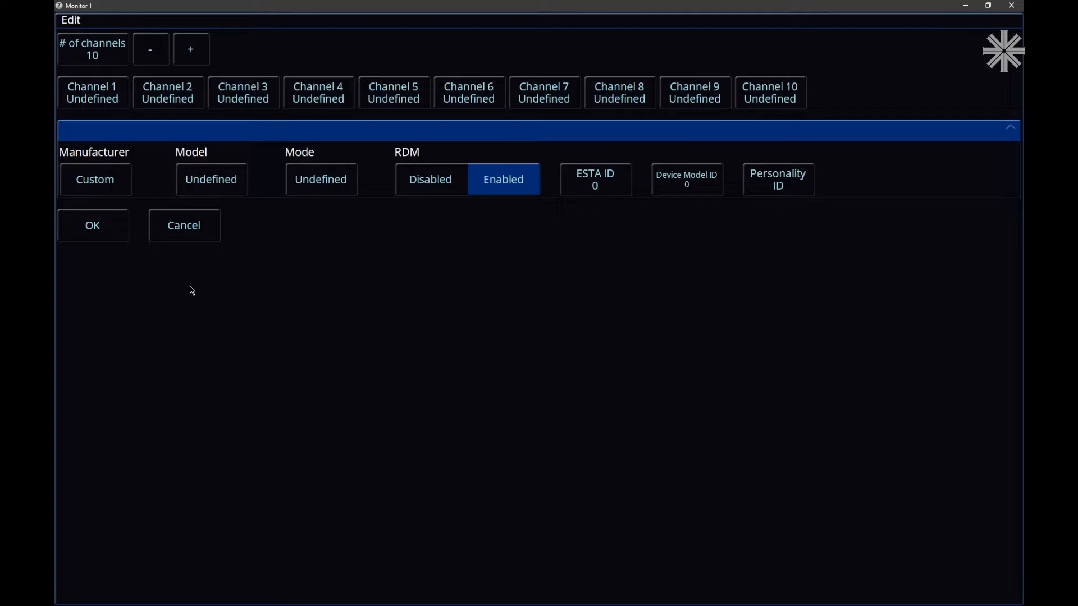
mouse_move(202, 314)
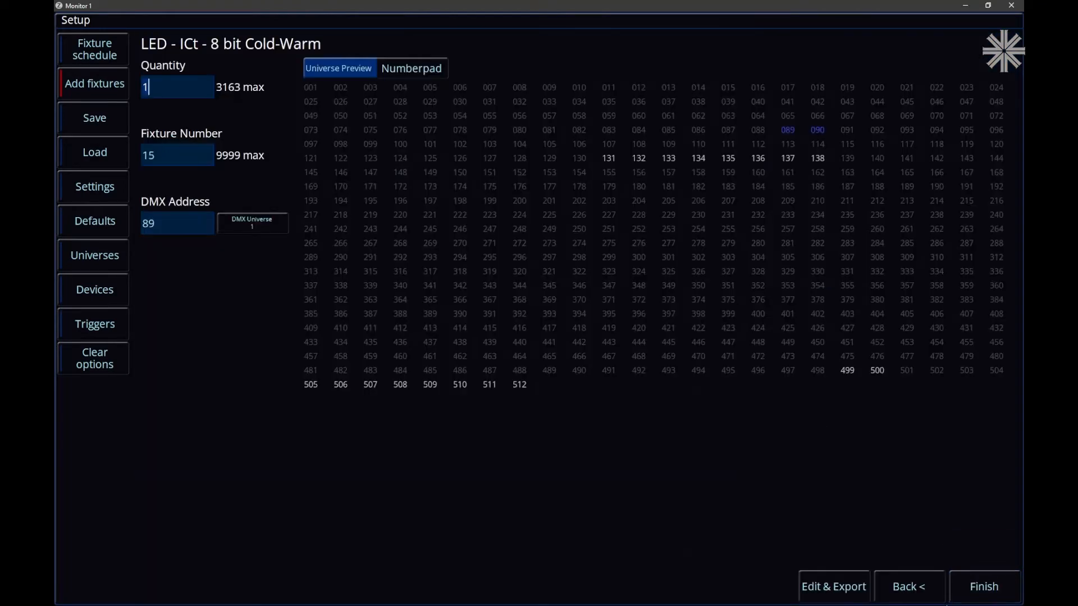
Step: Load the Generic LED - ICt 8 bit Cold-Warm fixture into the fixture editor
click(832, 586)
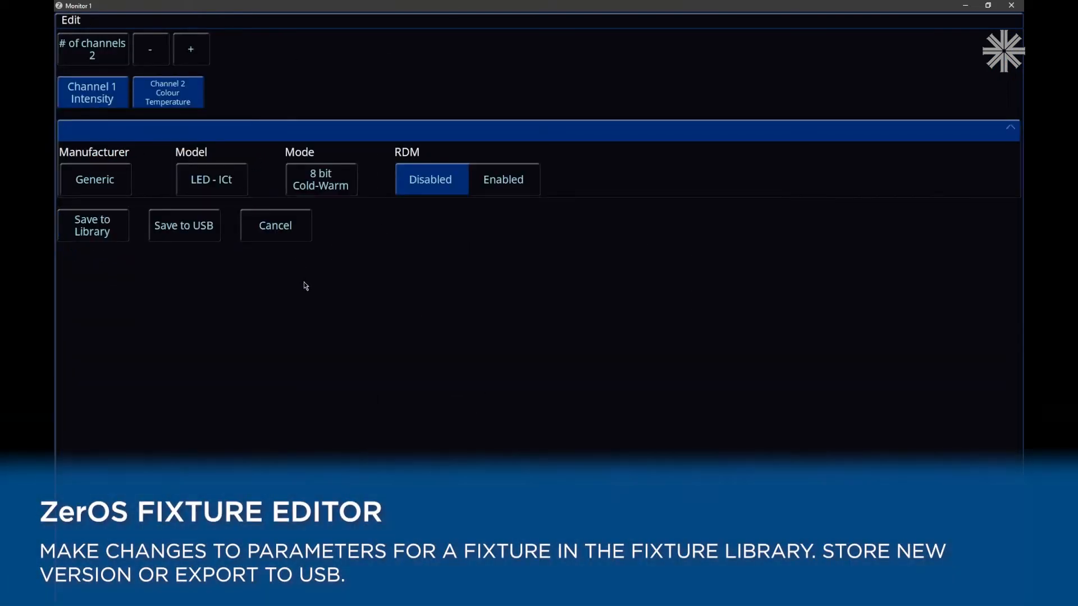
mouse_move(255, 157)
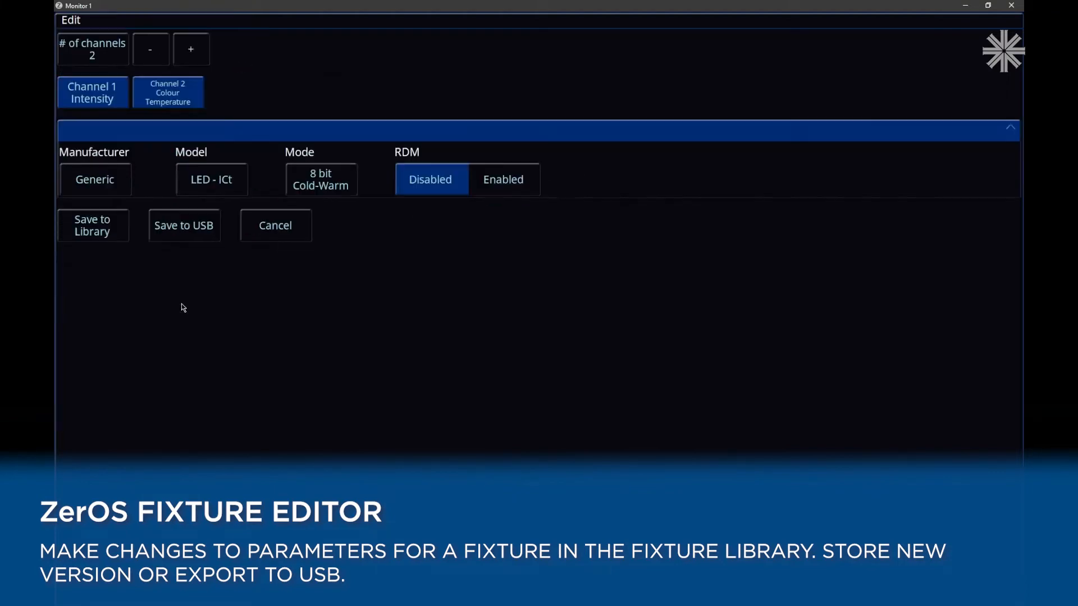
mouse_move(507, 177)
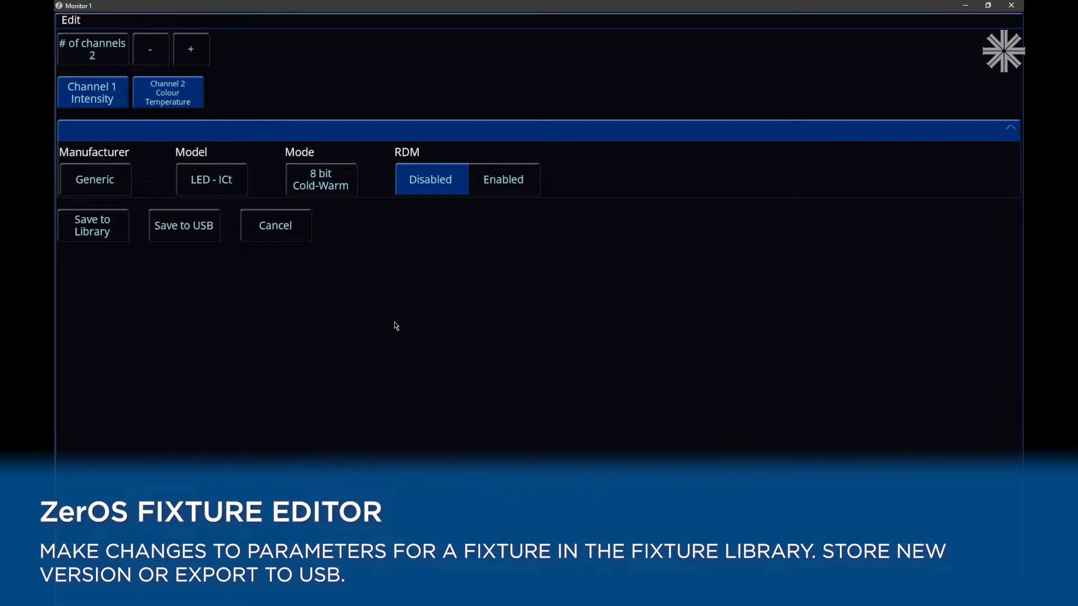
mouse_move(115, 294)
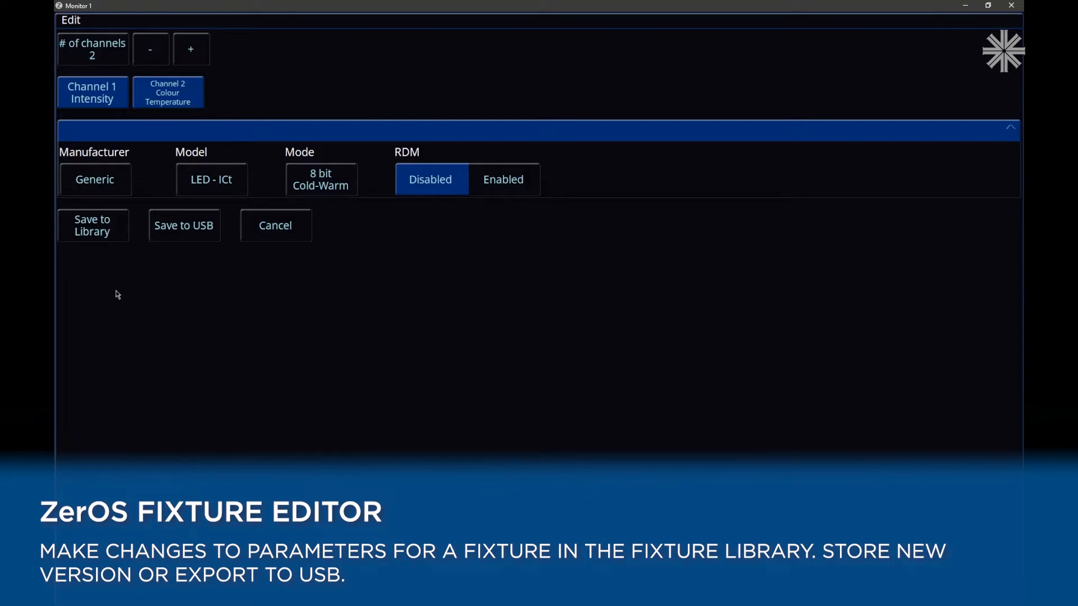
mouse_move(99, 251)
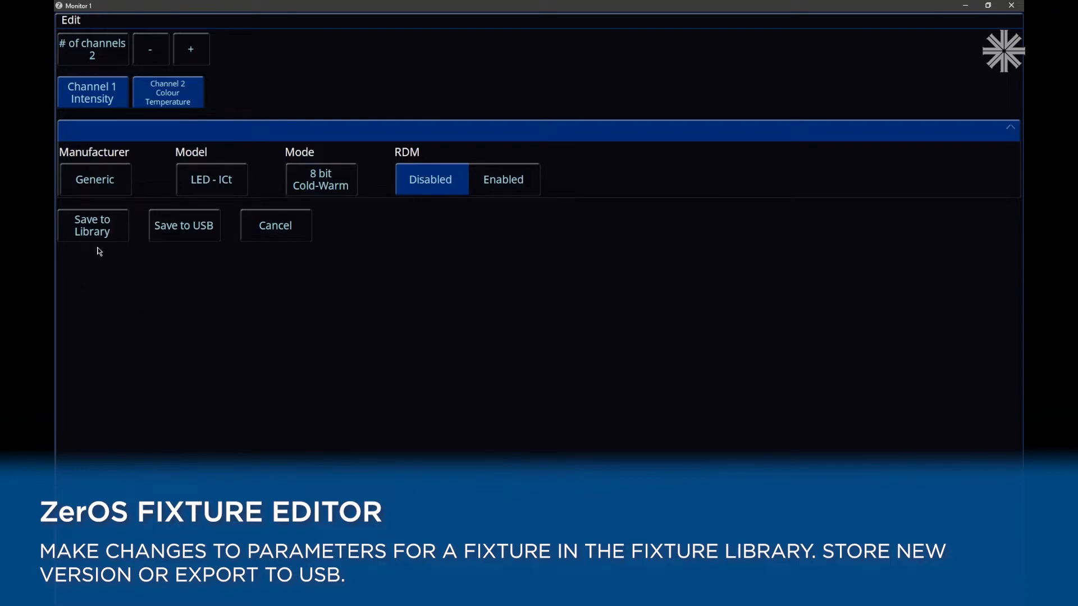
mouse_move(192, 258)
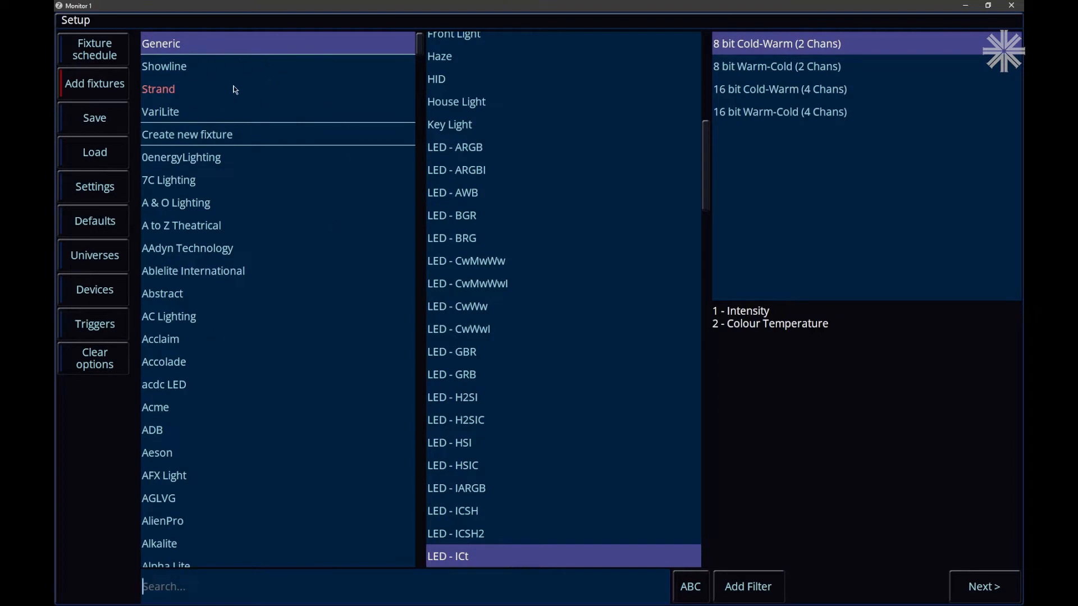
Step: Browse VariLite and Showline models, preview the VL2600 Spot, then select the VL800 EventWash
click(160, 111)
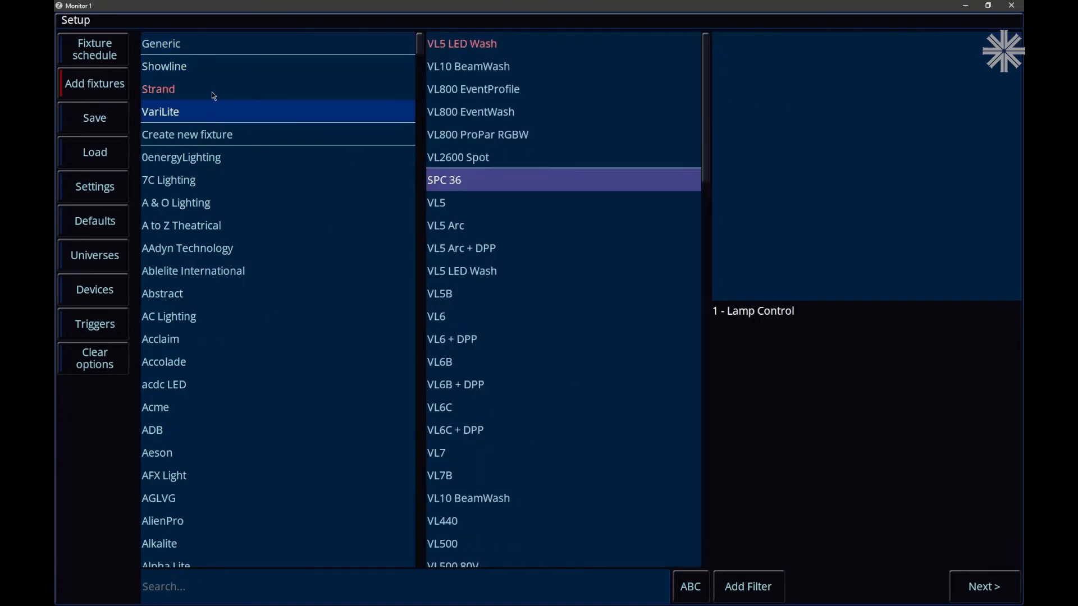
click(163, 67)
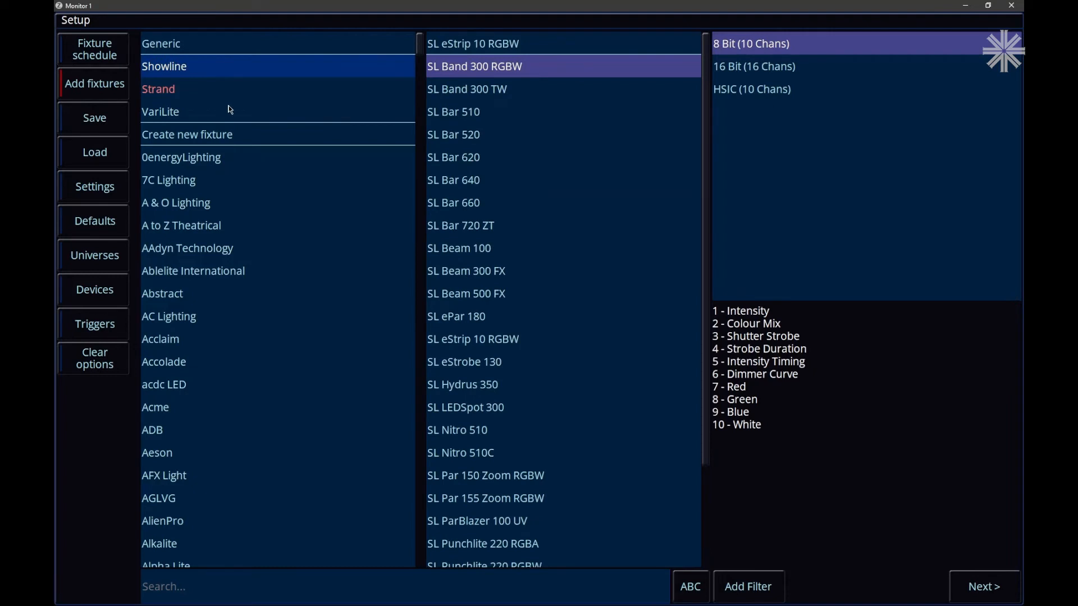
click(161, 111)
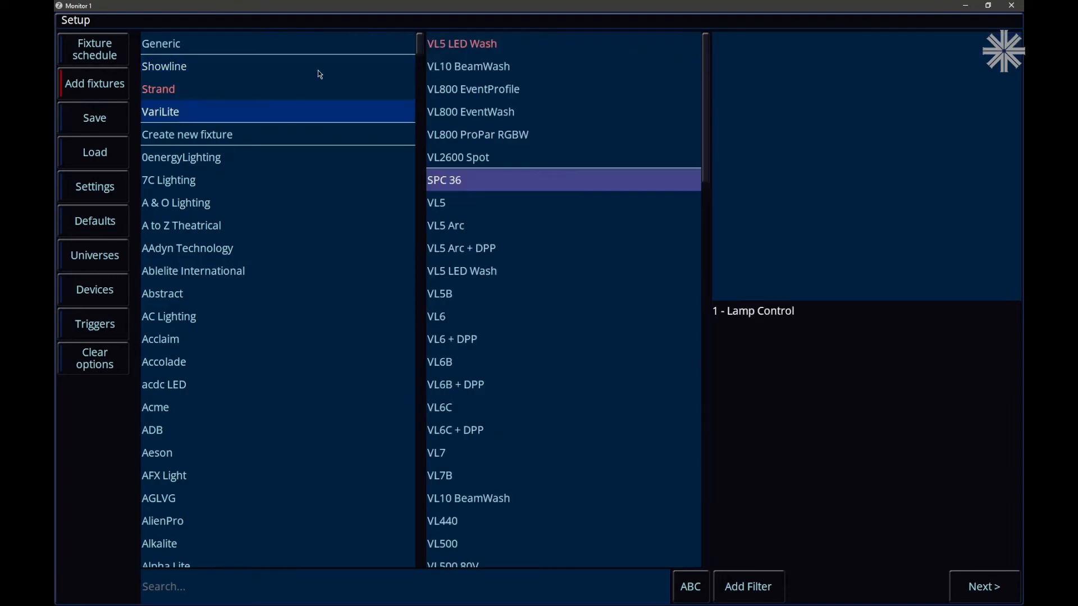
click(458, 157)
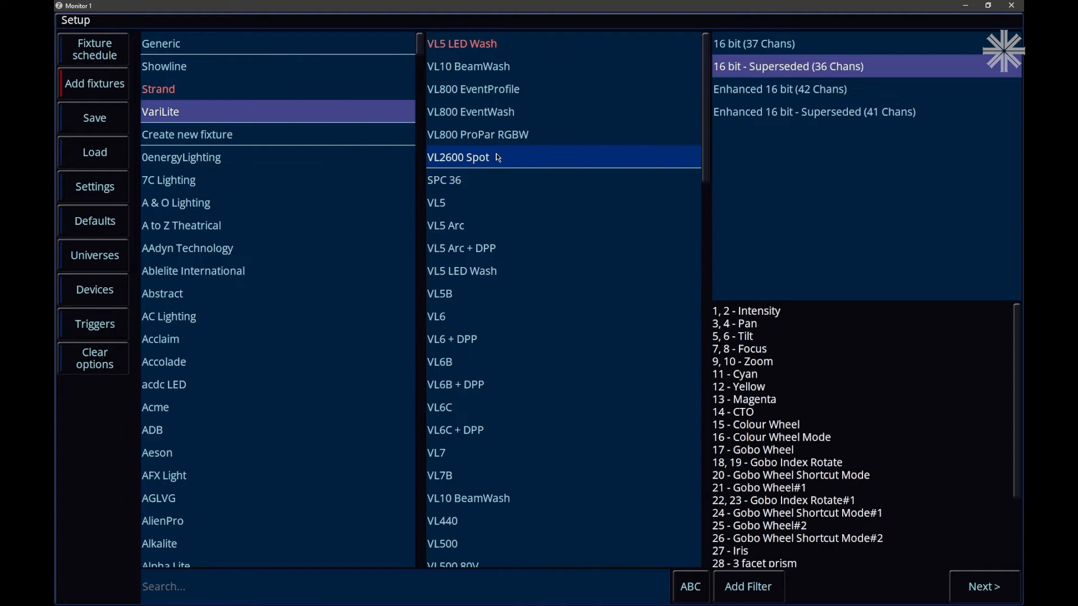
click(470, 111)
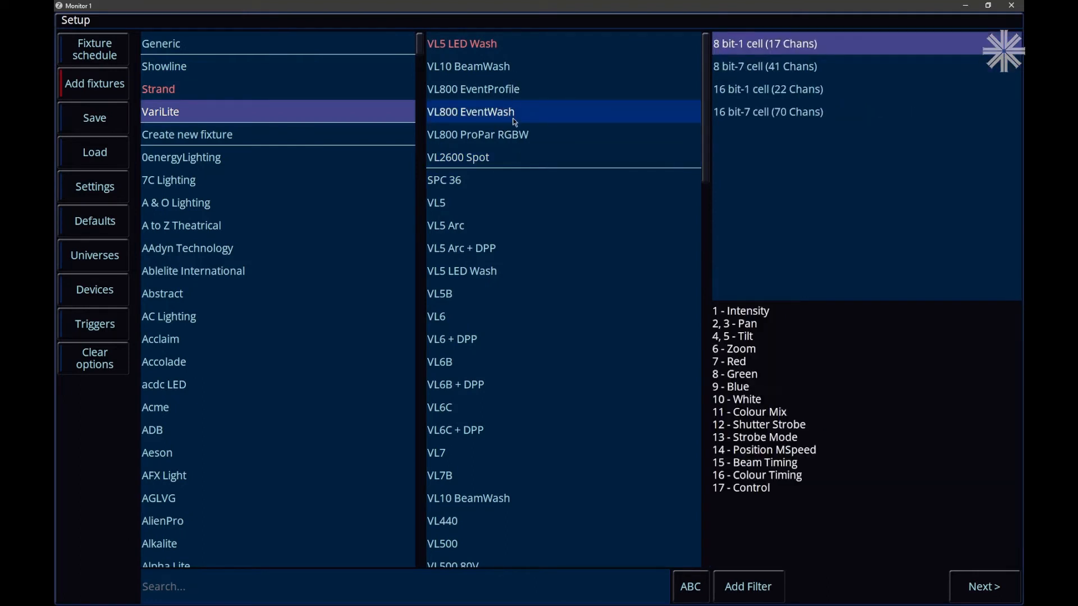
mouse_move(515, 134)
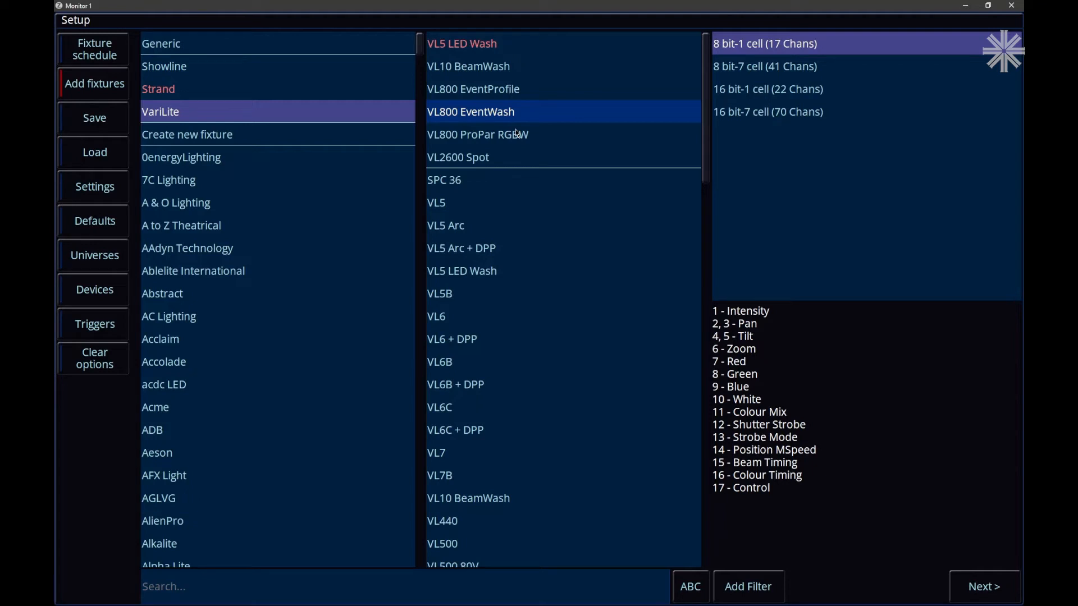
mouse_move(102, 310)
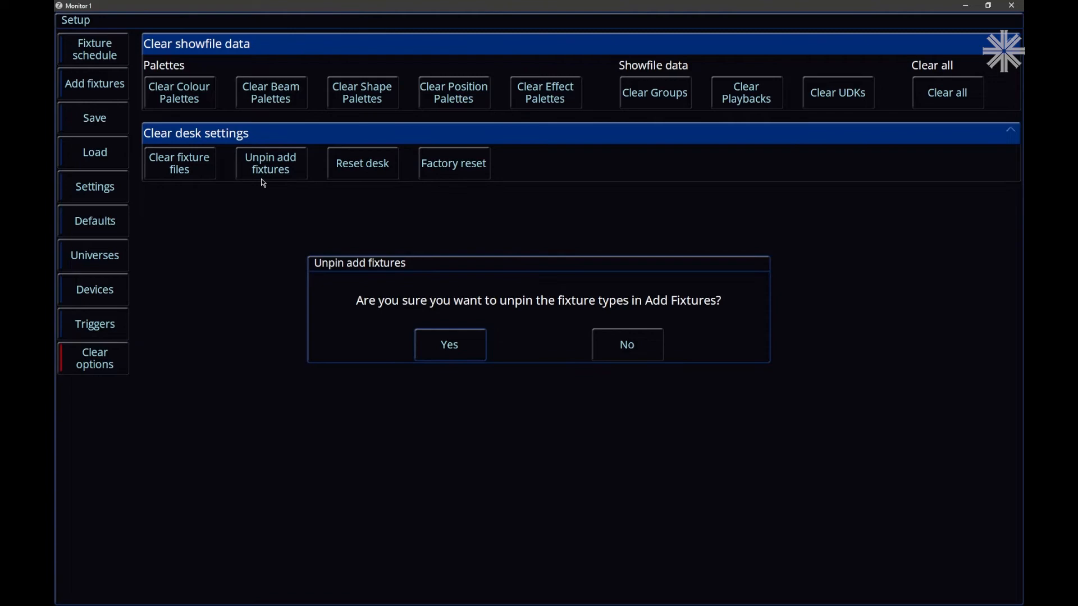
Step: Answer Yes to unpin the fixture types, then go back into Add fixtures
click(449, 344)
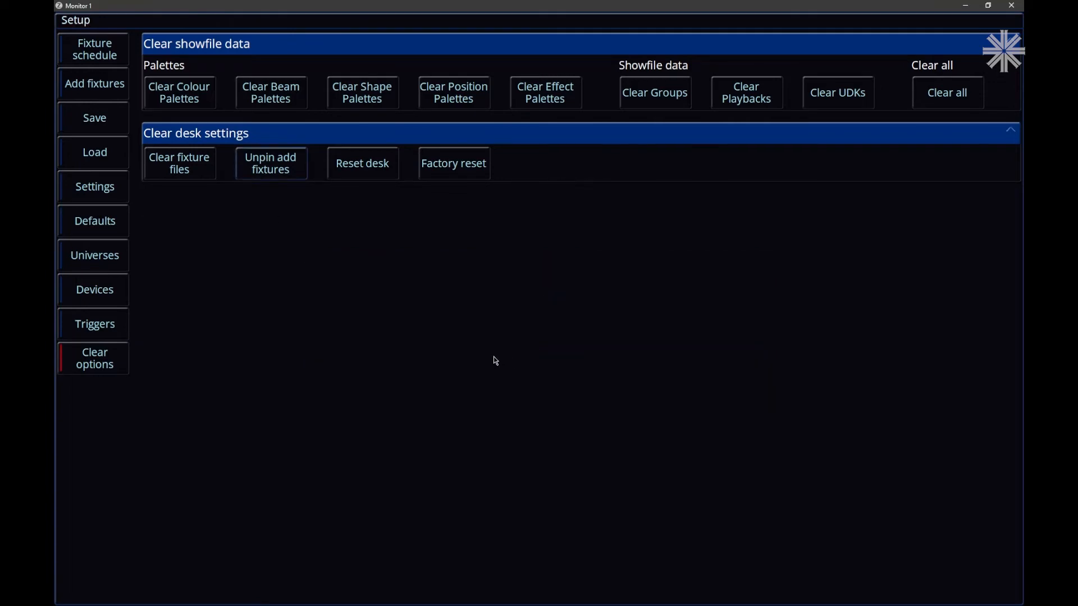
click(94, 83)
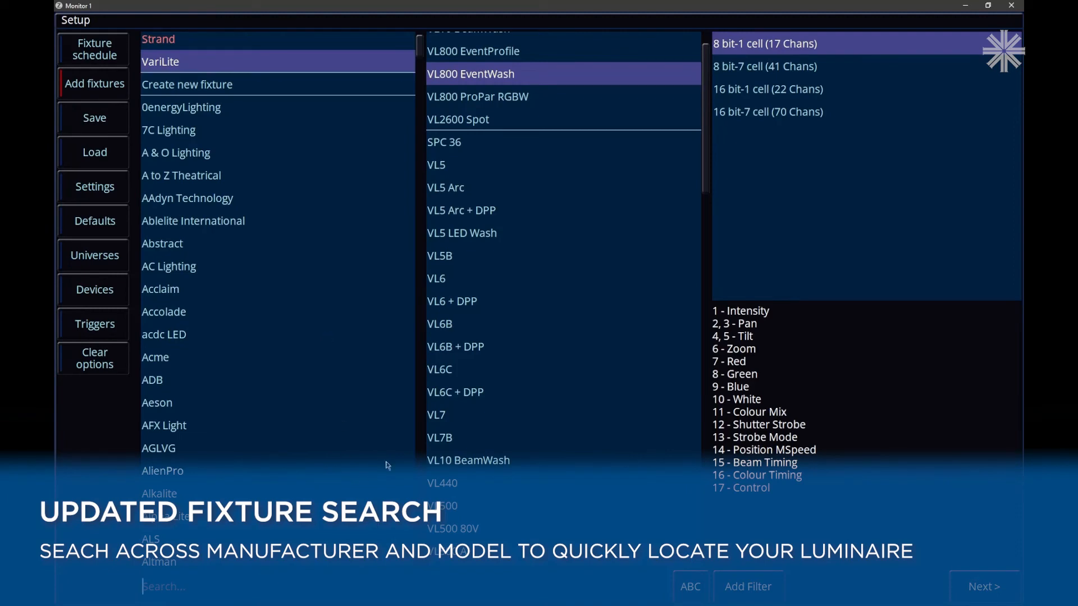
mouse_move(237, 289)
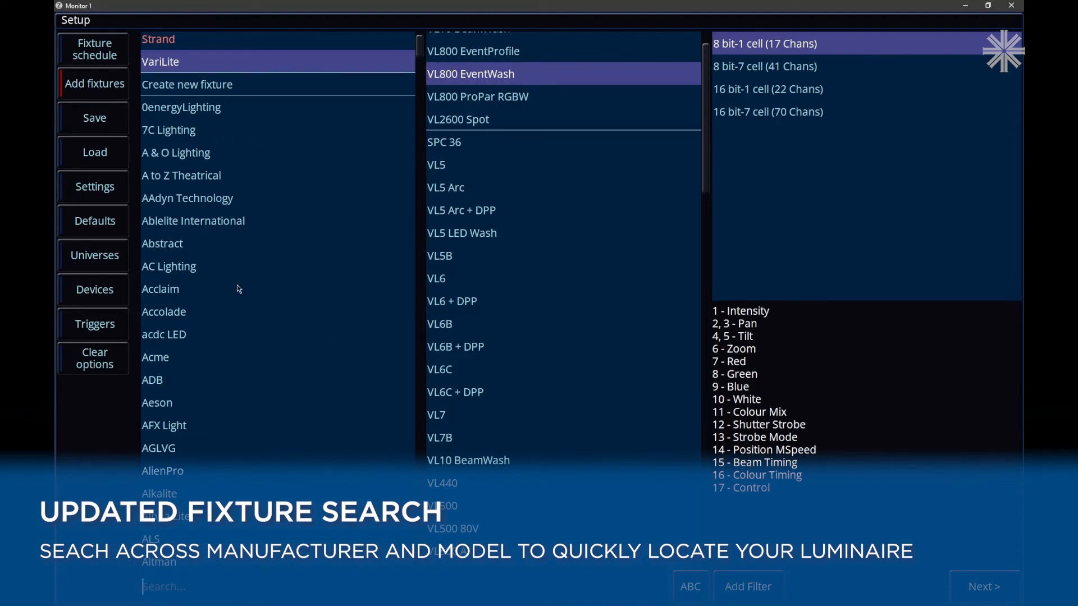
Step: Search the library for 'VariLite event' and select the first VL800 Event result
text(VariLitew)
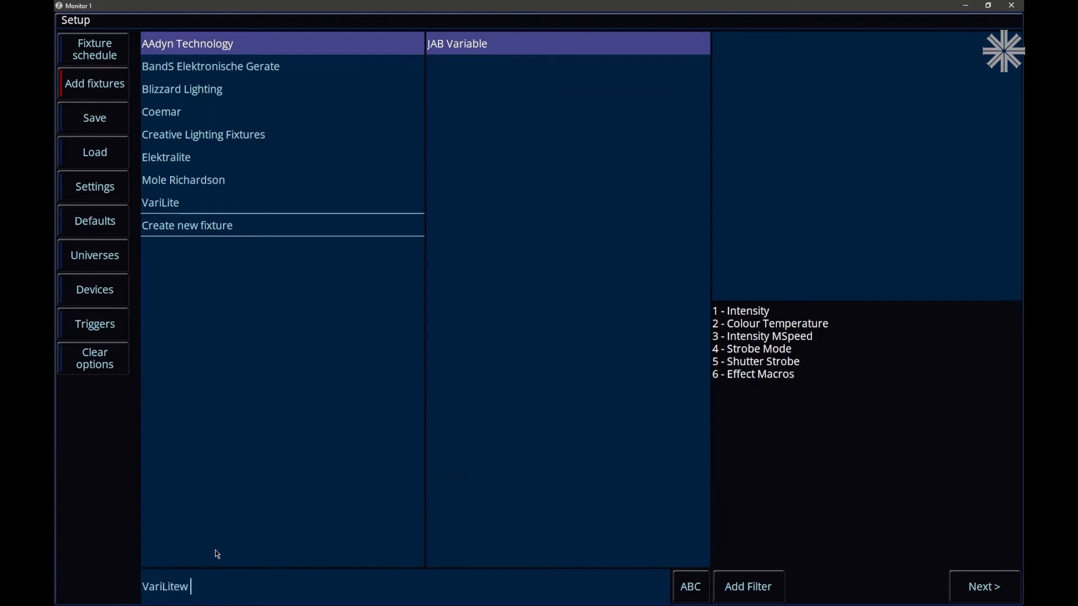
click(161, 202)
text( event)
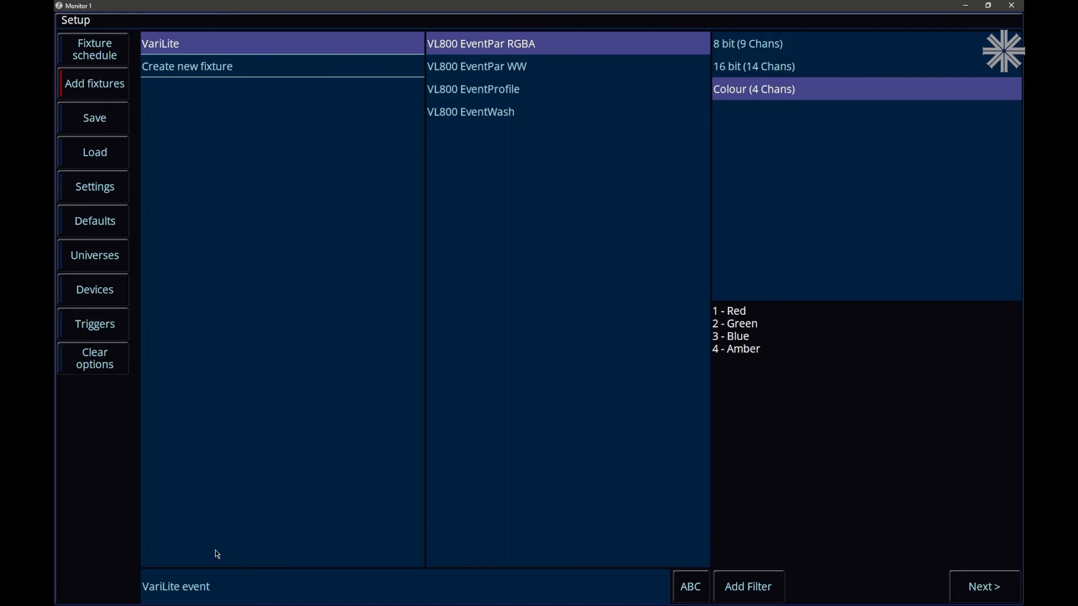
mouse_move(405, 299)
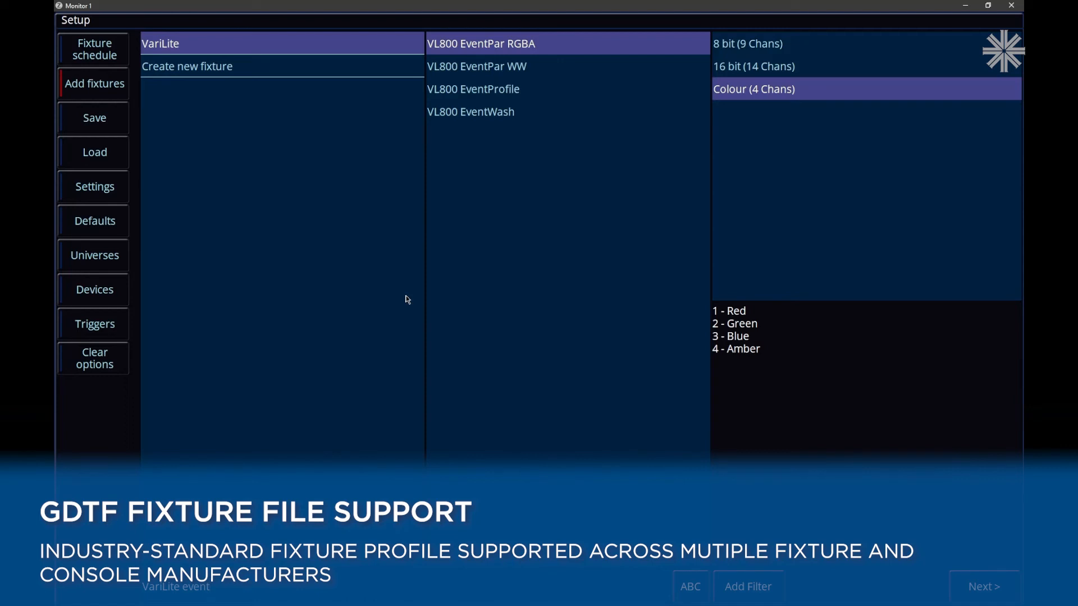
mouse_move(384, 292)
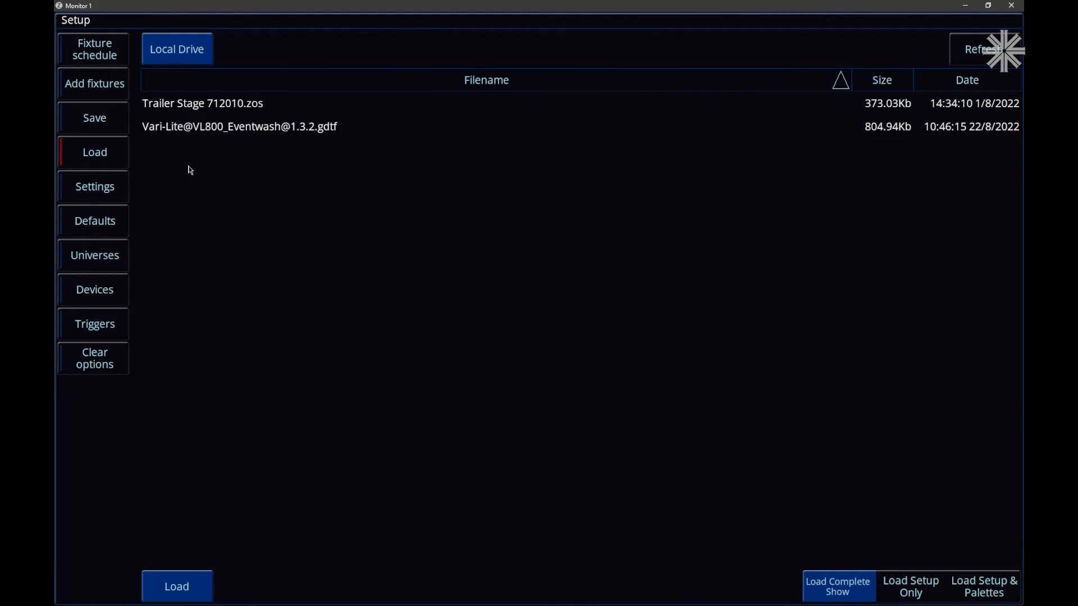
Step: Switch to the Fixture schedule listing the six Leko FC fixtures on channels 1-6
click(238, 126)
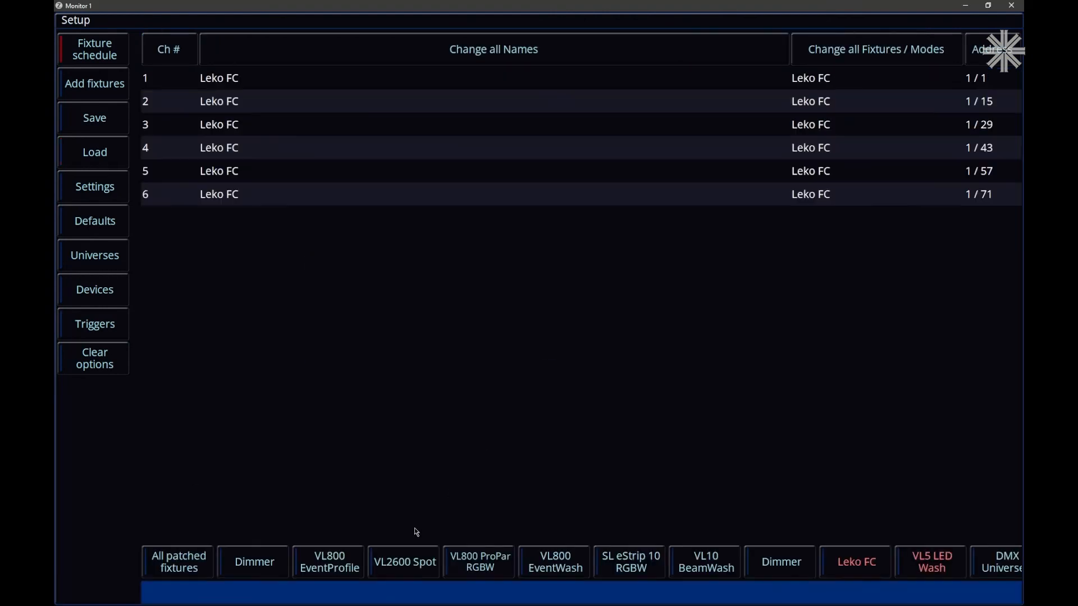
mouse_move(430, 502)
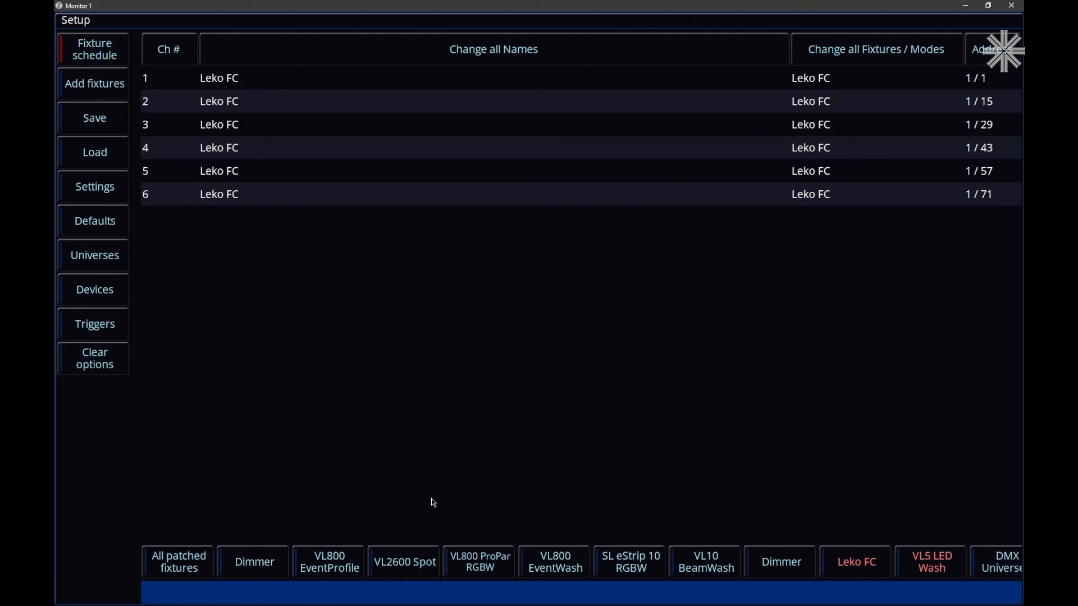